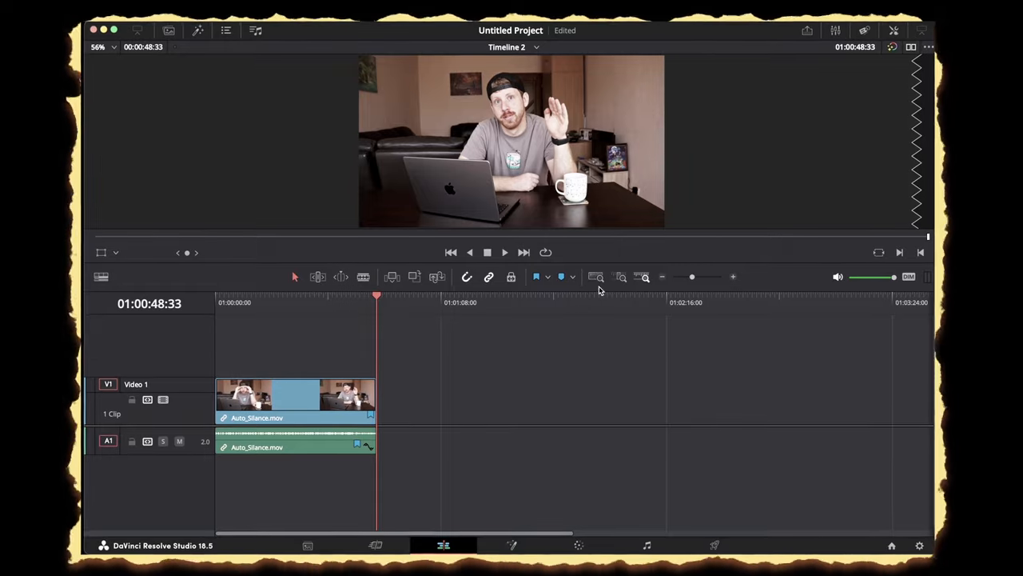
Step: Zoom the timeline to fit the whole Auto_Silance.mov clip with Shift+Z
key("shift+z")
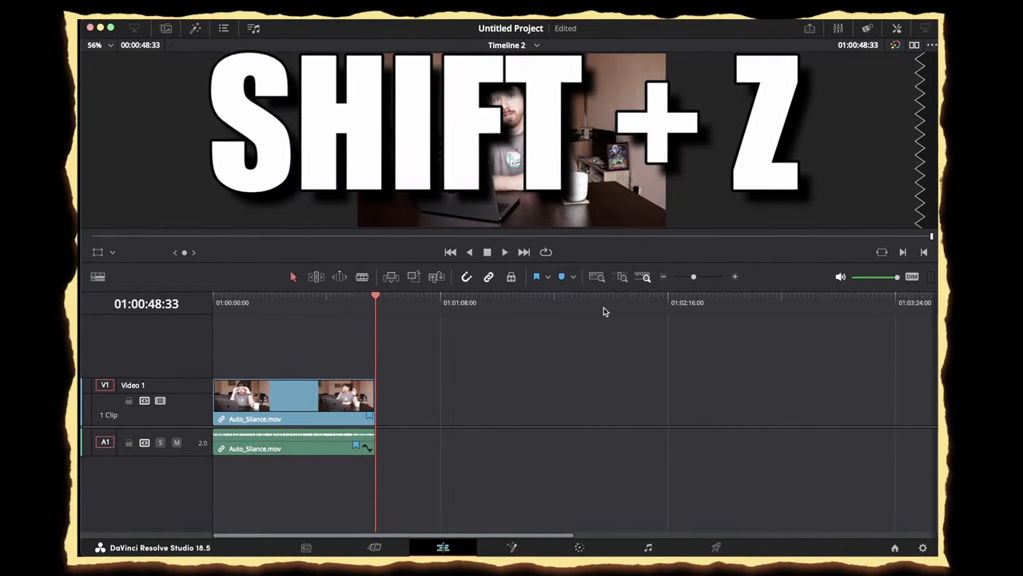
key("shift+z")
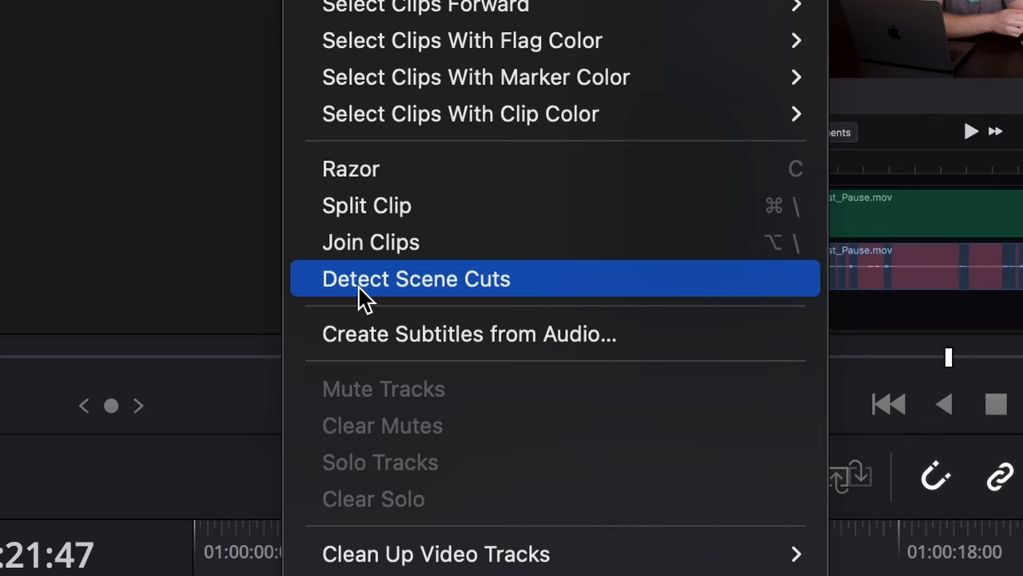
Step: Run Detect Scene Cuts to split the clip at each scene change
left_click(416, 279)
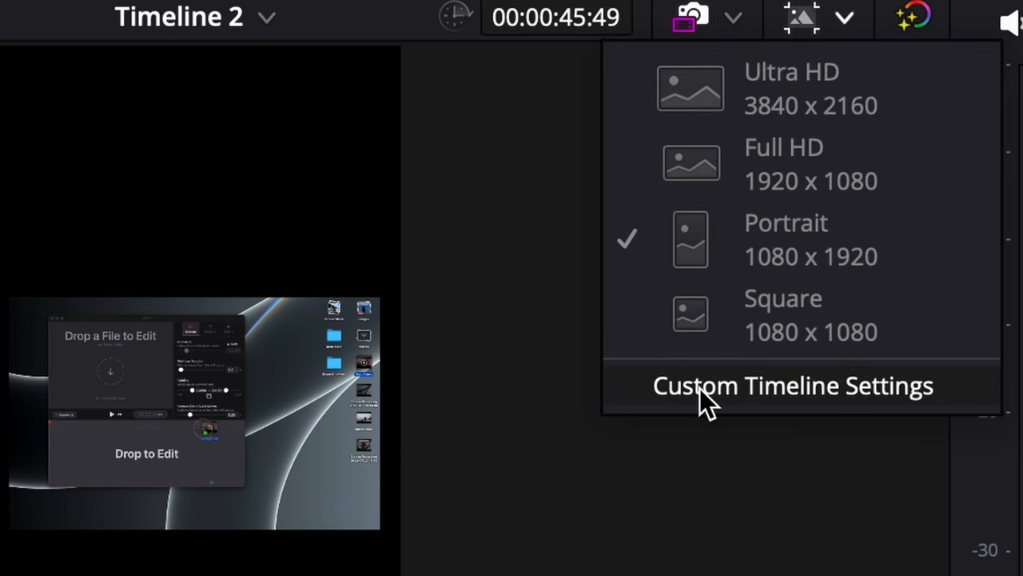
Step: Use a Portrait 1080x1920 timeline with mismatched resolution set to Scale full frame with crop
left_click(792, 385)
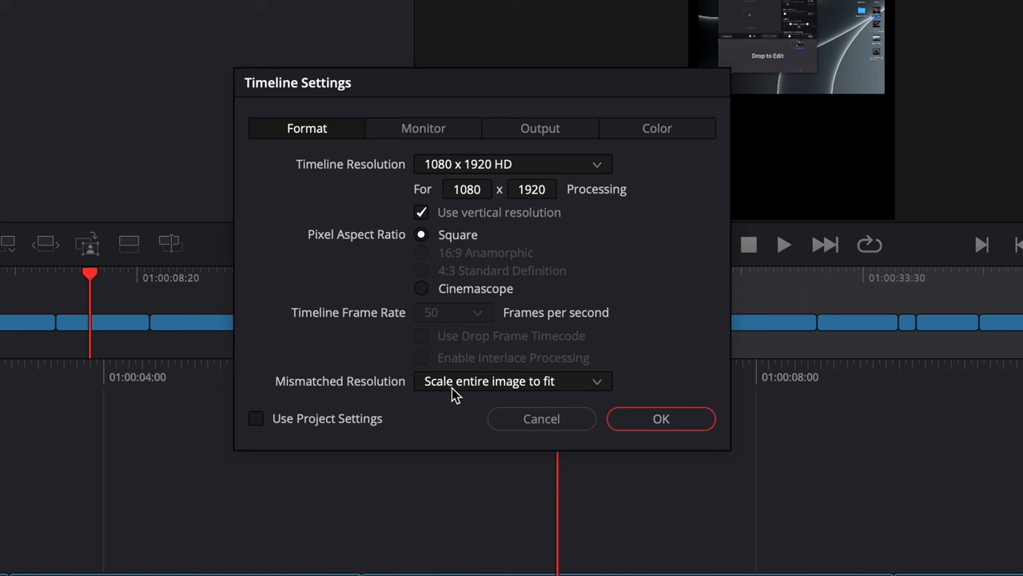
left_click(512, 381)
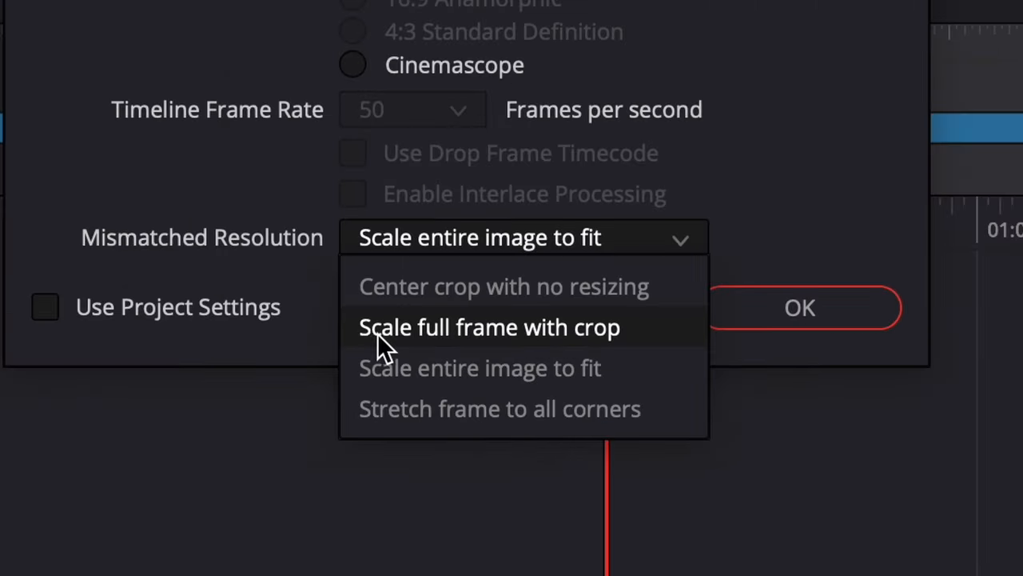
left_click(488, 327)
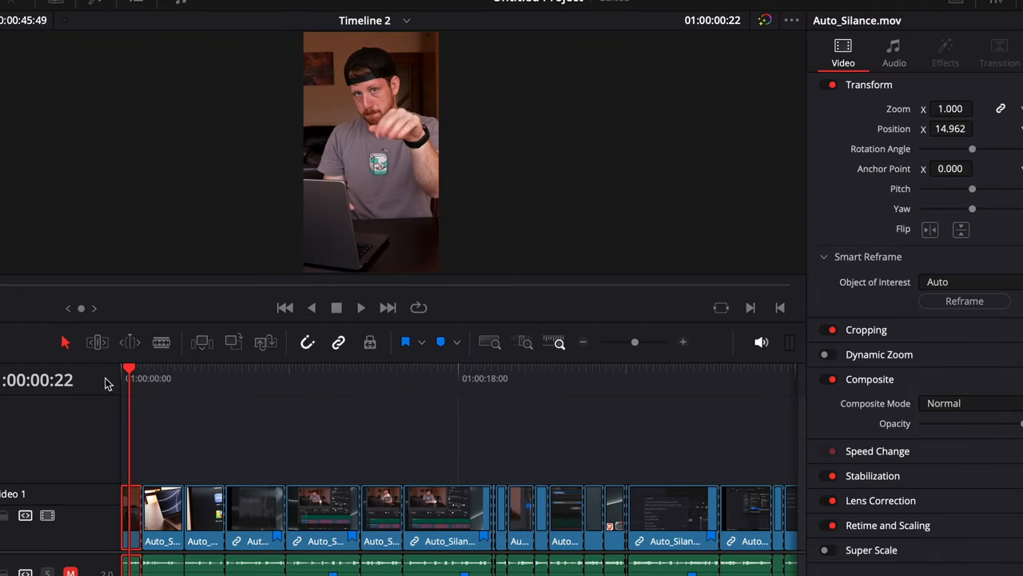
Step: Select the first clip and apply Smart Reframe with Object of Interest Auto
left_click(360, 307)
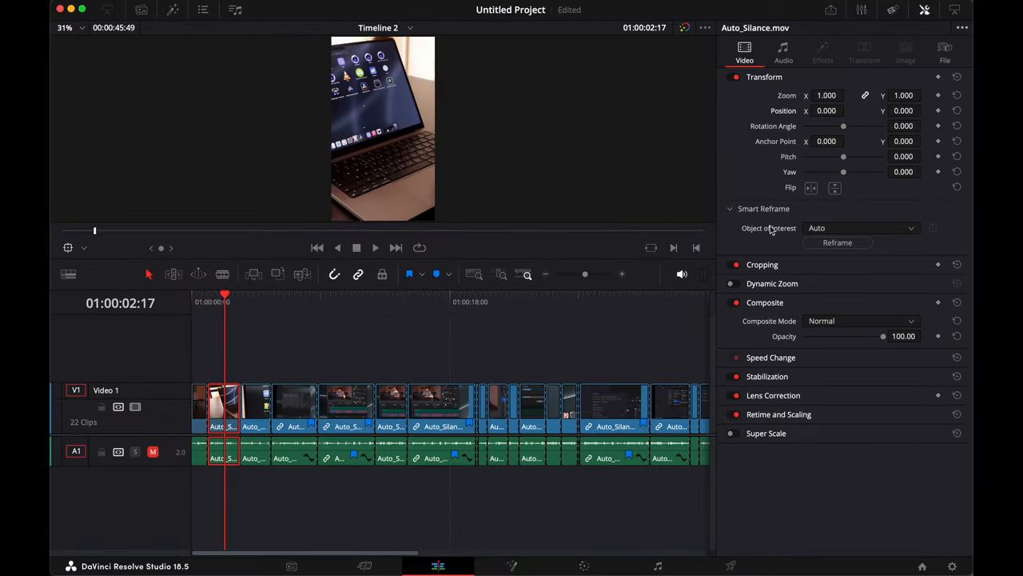
left_click(859, 228)
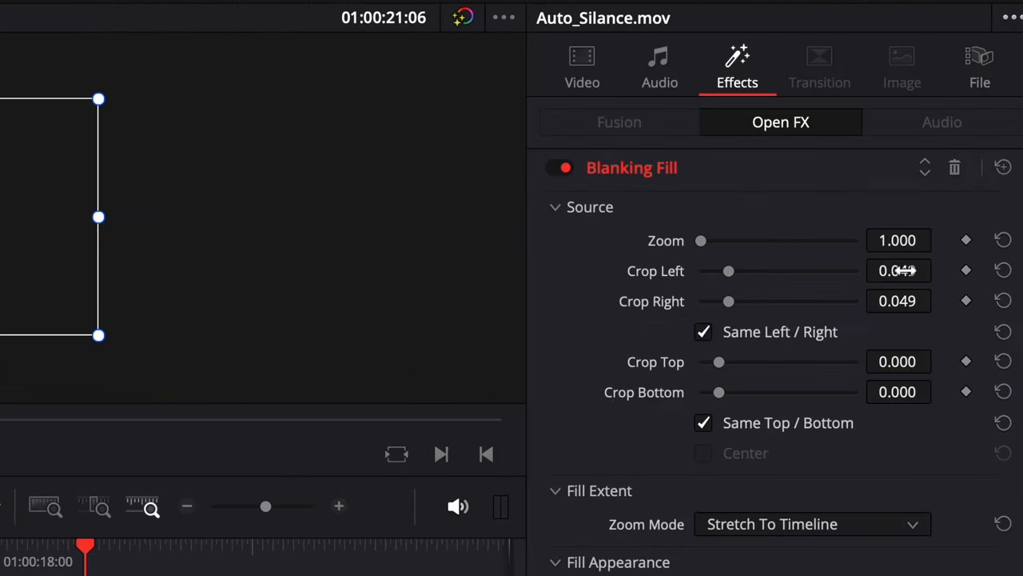
Step: Set Blanking Fill crop left/right to 0, unlink top/bottom, and set Crop Top 0.025
left_click(898, 270)
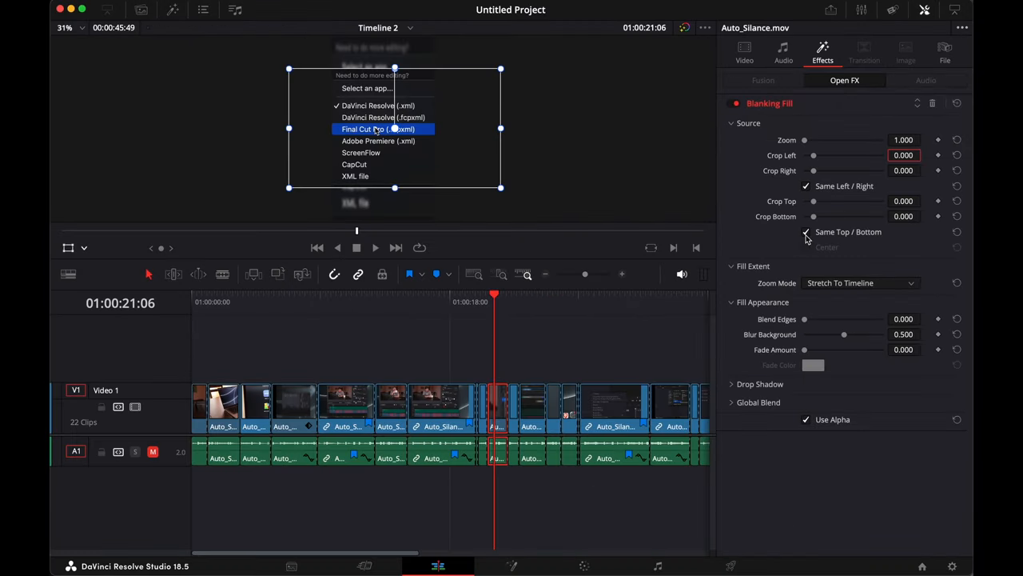
left_click(806, 232)
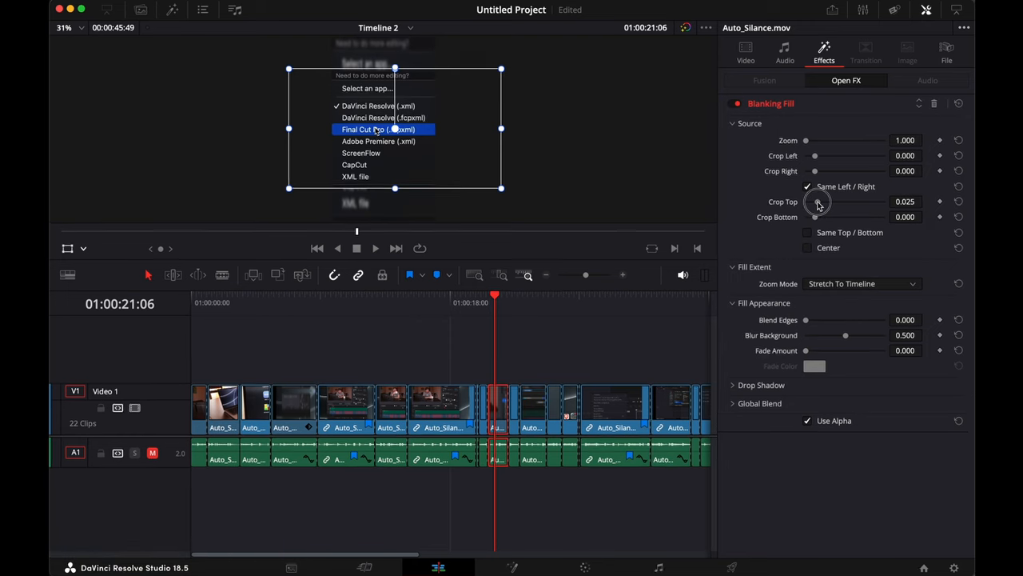
left_click(733, 123)
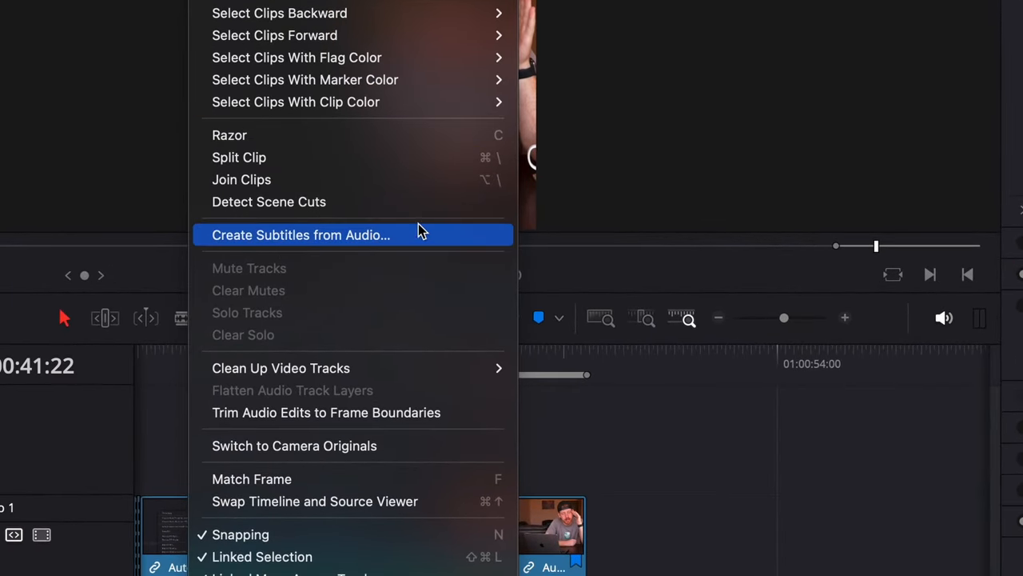
Step: Create single-line subtitles from audio with a maximum of 10 characters per line
left_click(300, 234)
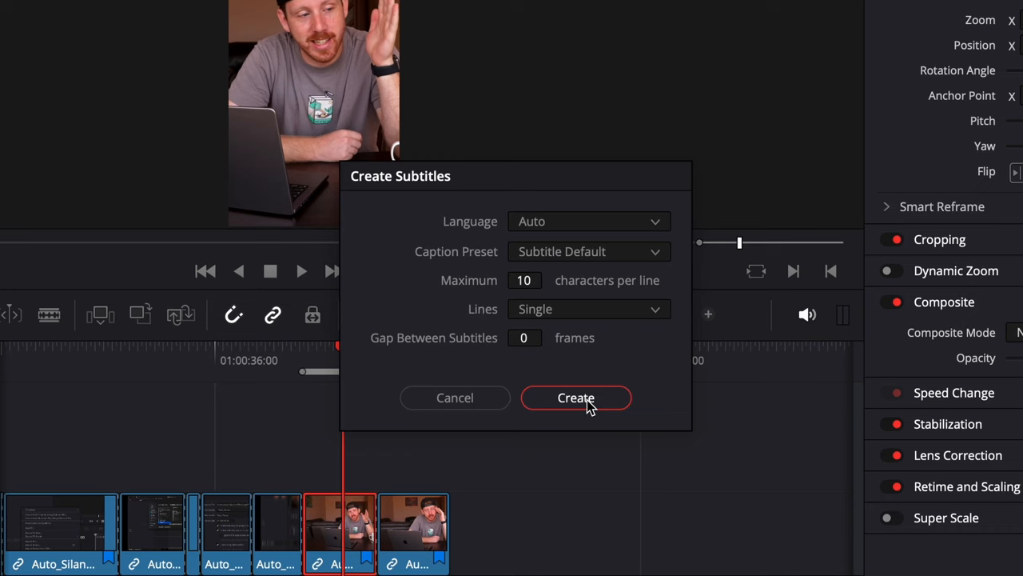
mouse_move(502, 441)
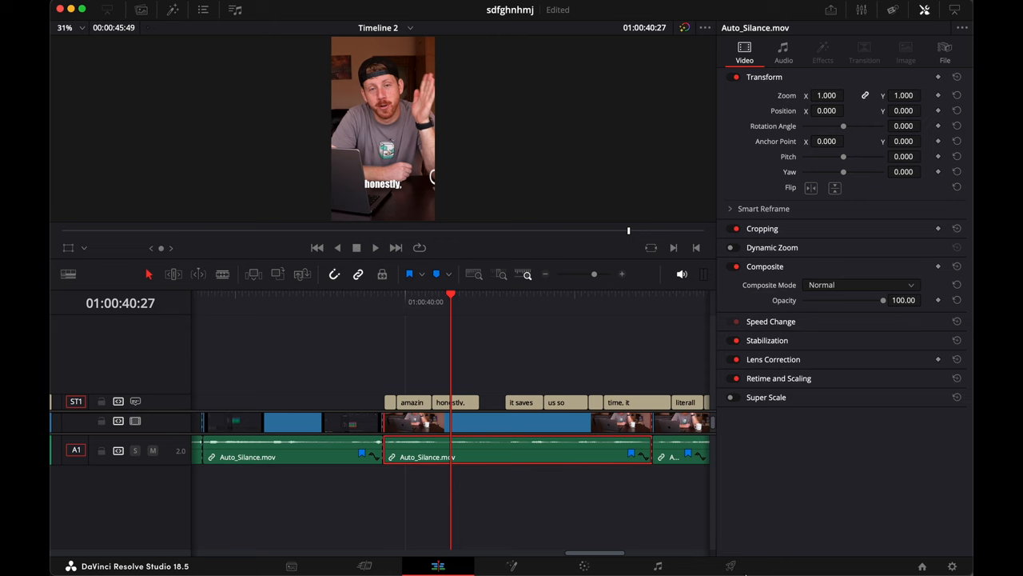
Step: Start a Custom Export on the Deliver page with Format set to MP4 (H.264)
left_click(729, 566)
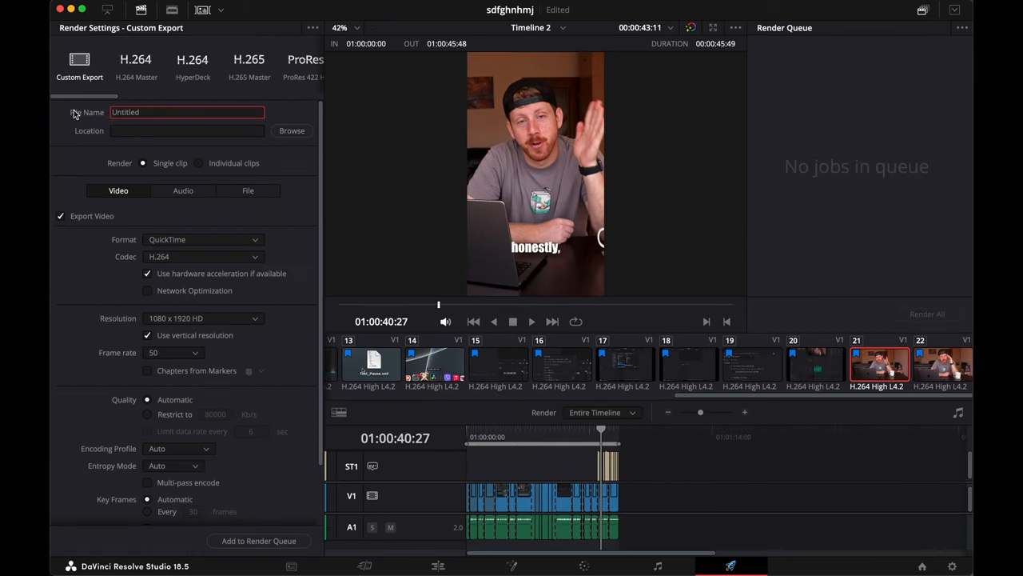
scroll("down", 3)
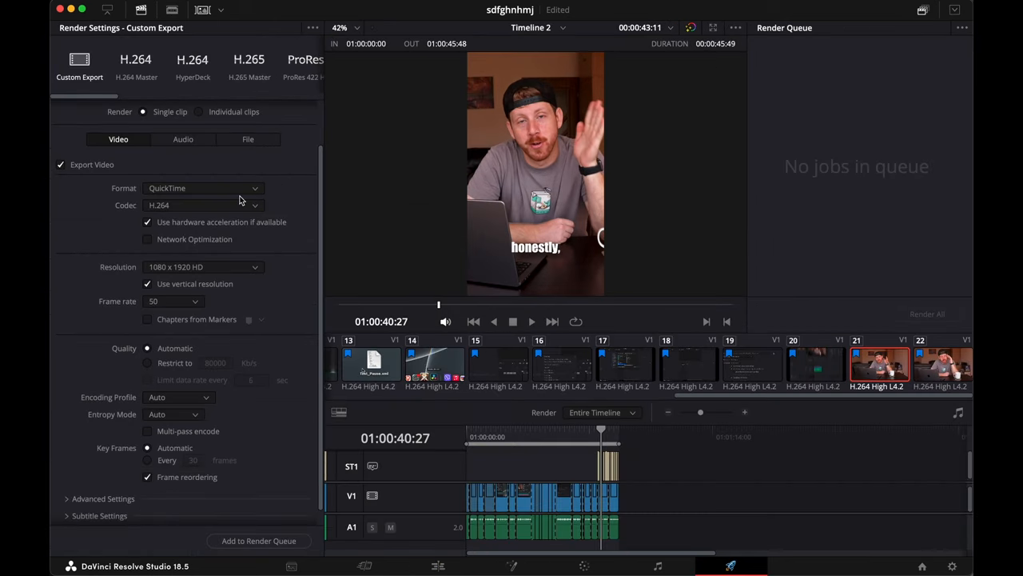
left_click(204, 188)
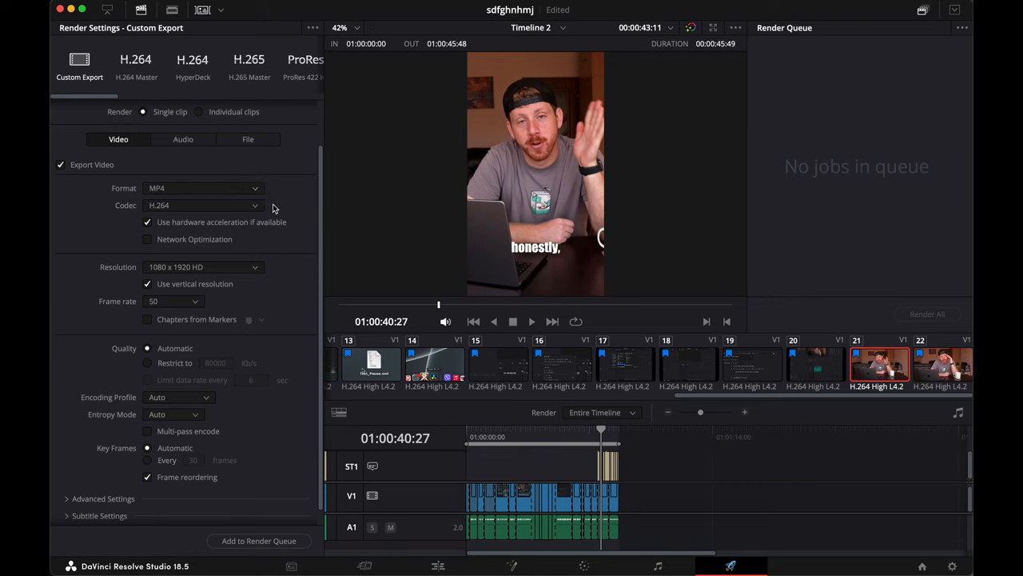
scroll("down", 3)
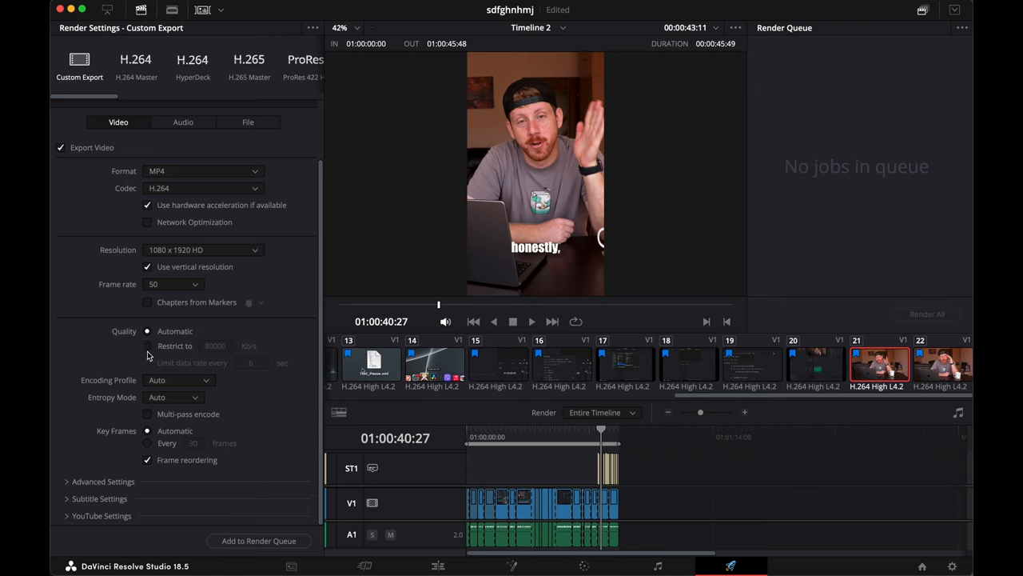
mouse_move(274, 414)
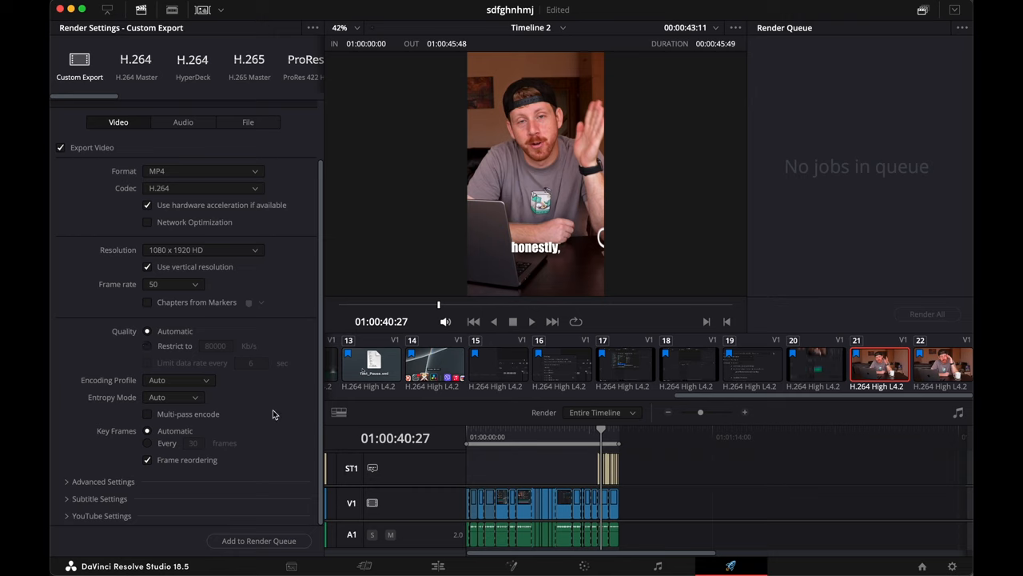
mouse_move(242, 458)
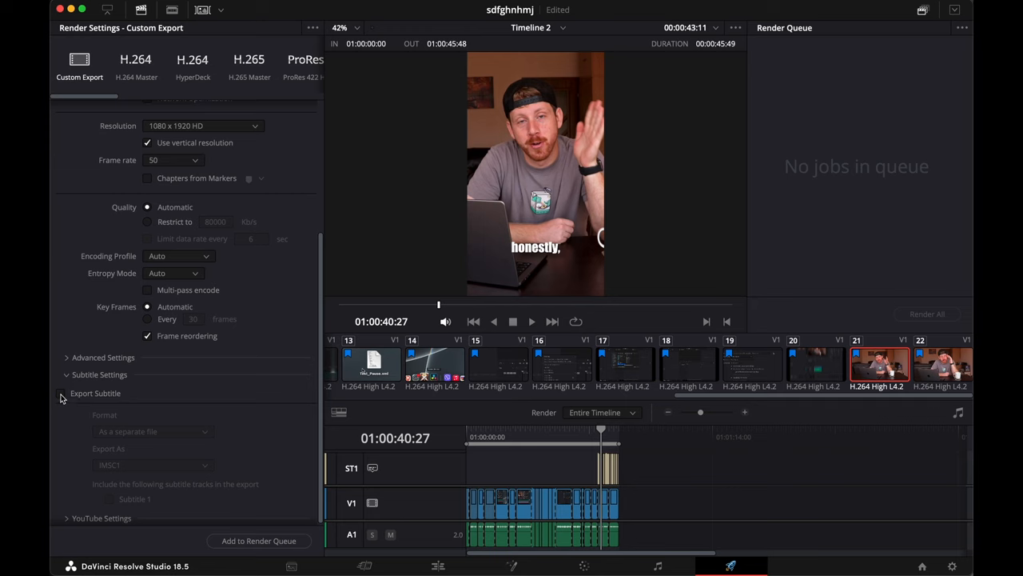
Step: Enable Export Subtitle as a separate IMSC1 file and add Timeline 2 to the render queue
left_click(60, 392)
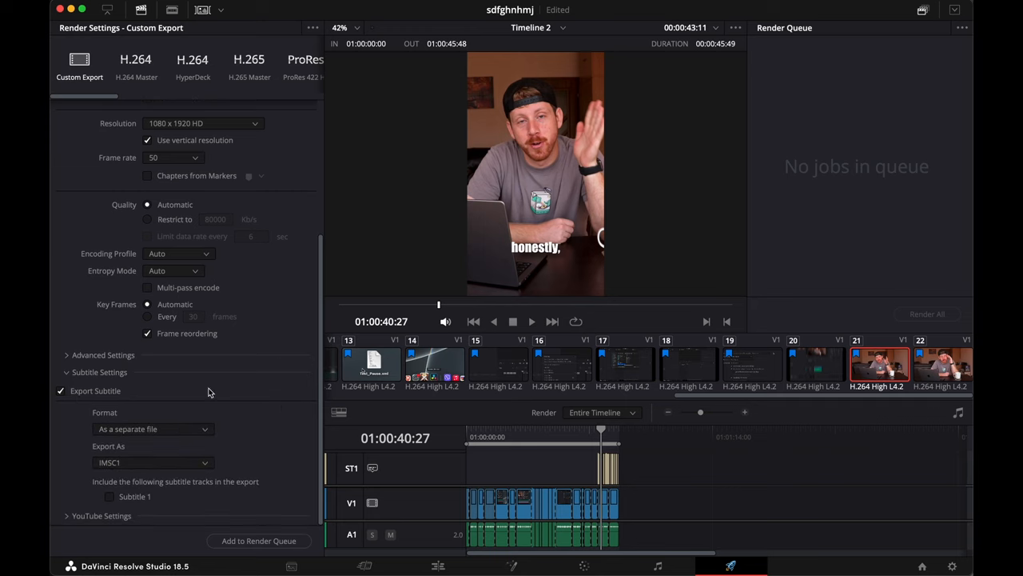
mouse_move(288, 442)
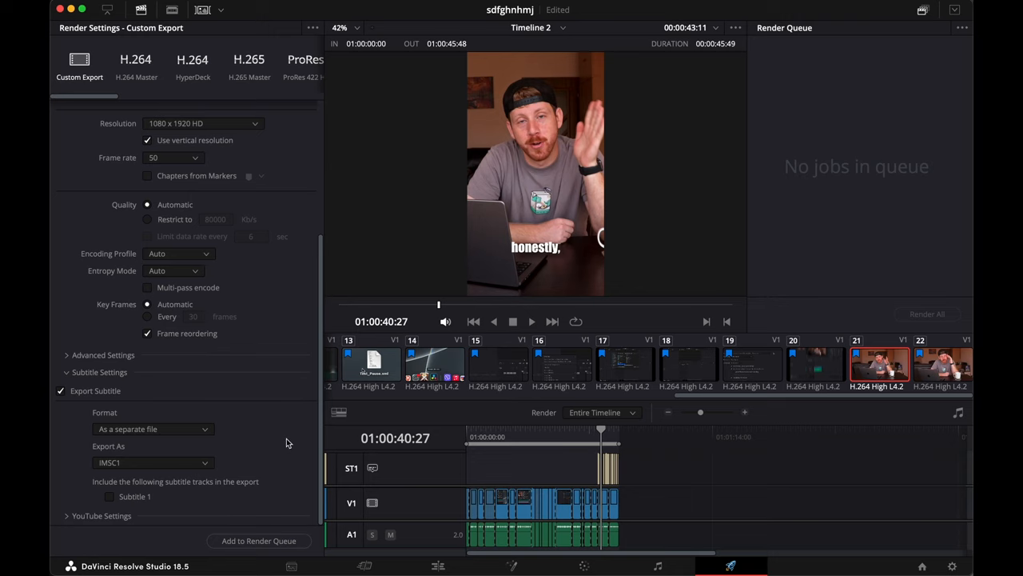
left_click(259, 541)
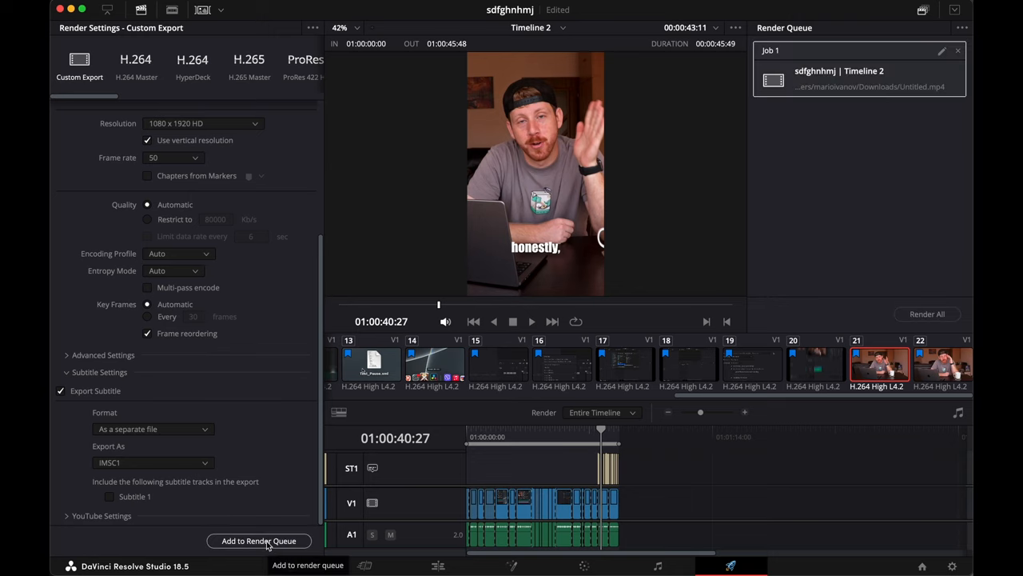